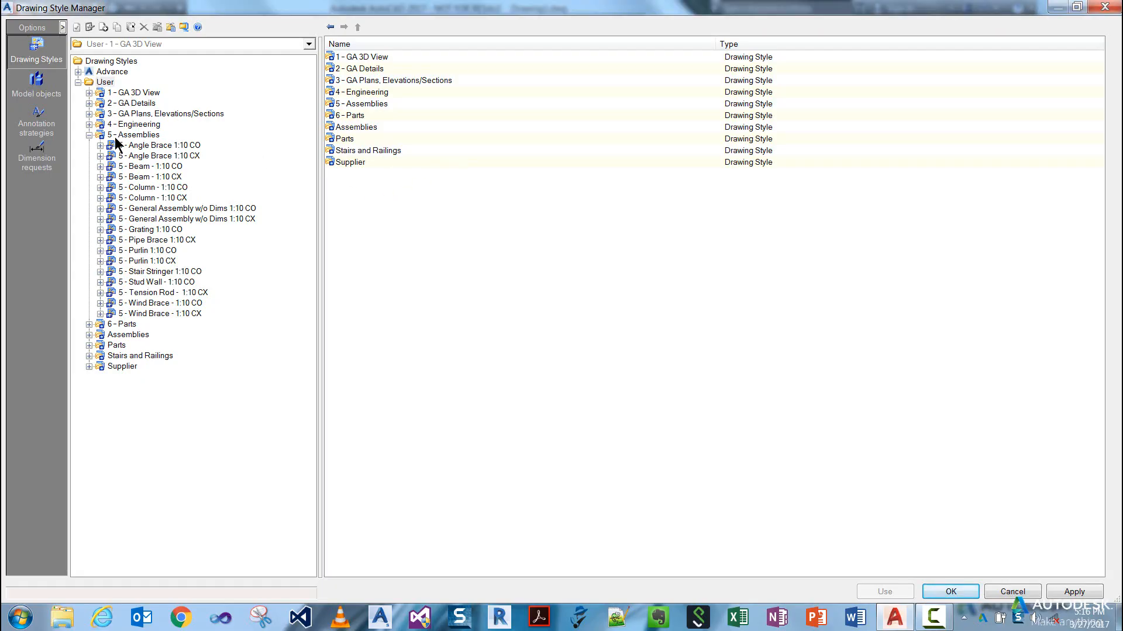
mouse_move(96, 142)
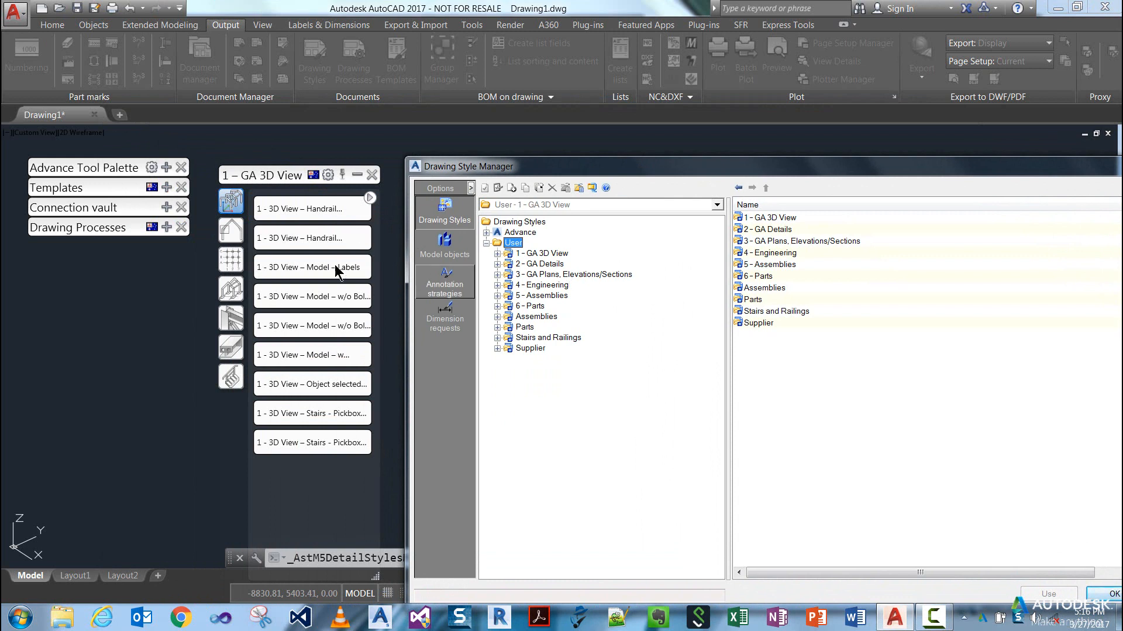
mouse_move(307, 397)
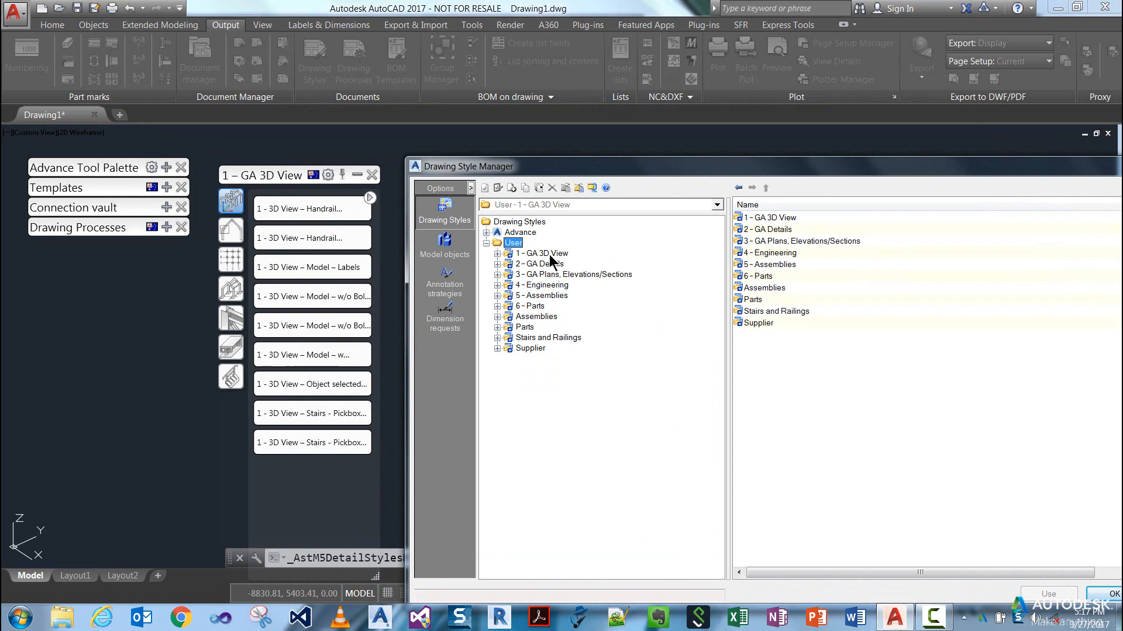
Step: Expand the 1 - GA 3D View category and list the styles in User Assemblies (category 20002)
left_click(540, 253)
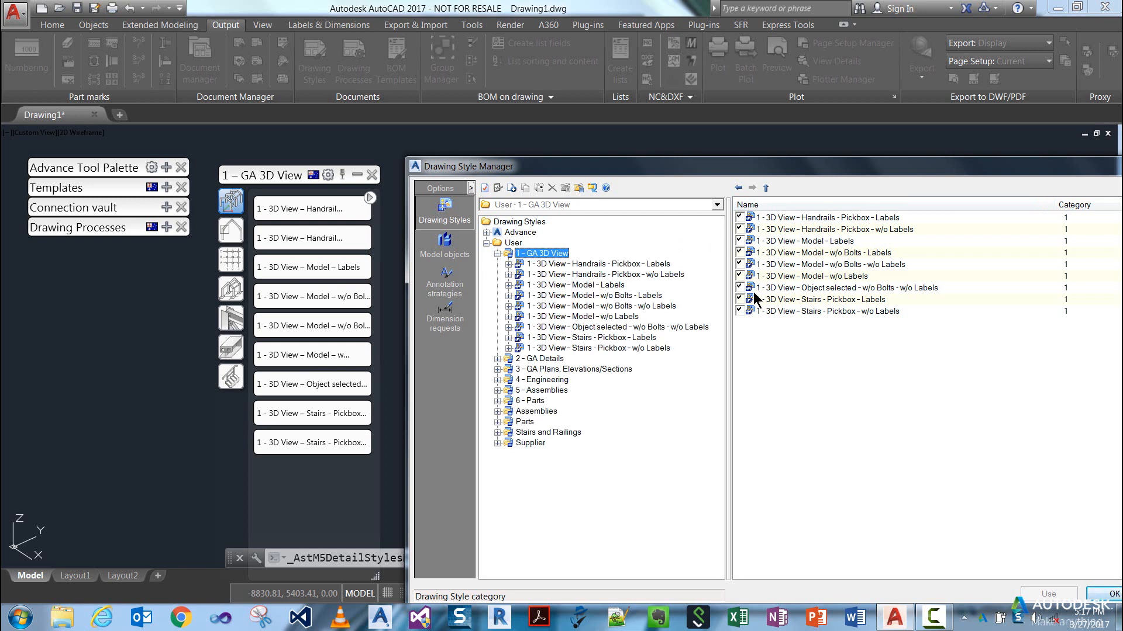
mouse_move(756, 323)
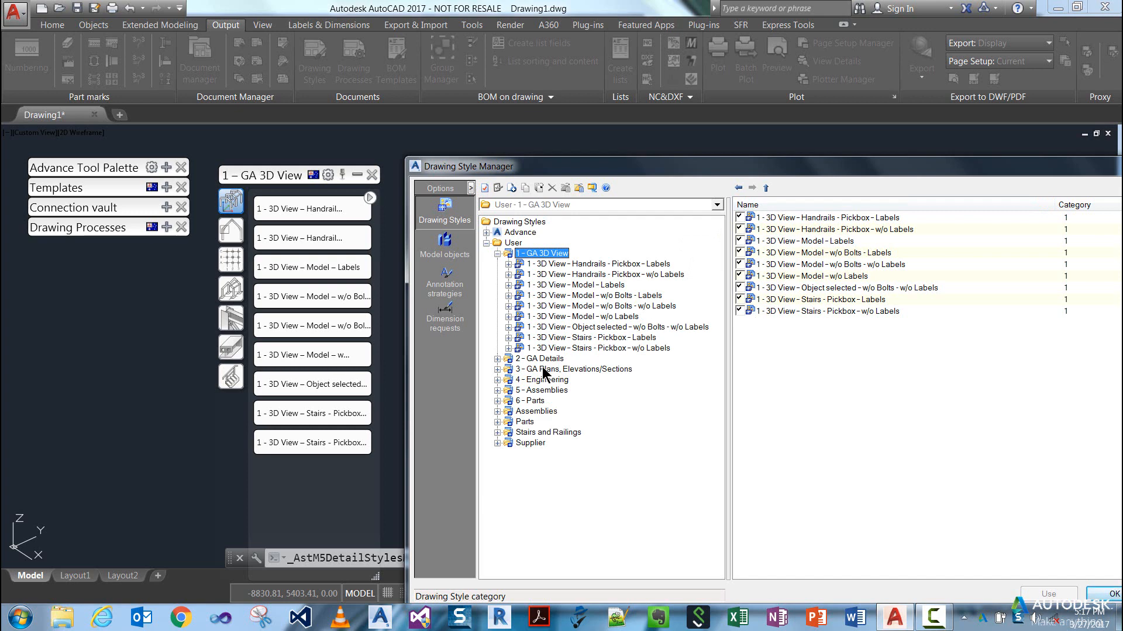
mouse_move(529, 417)
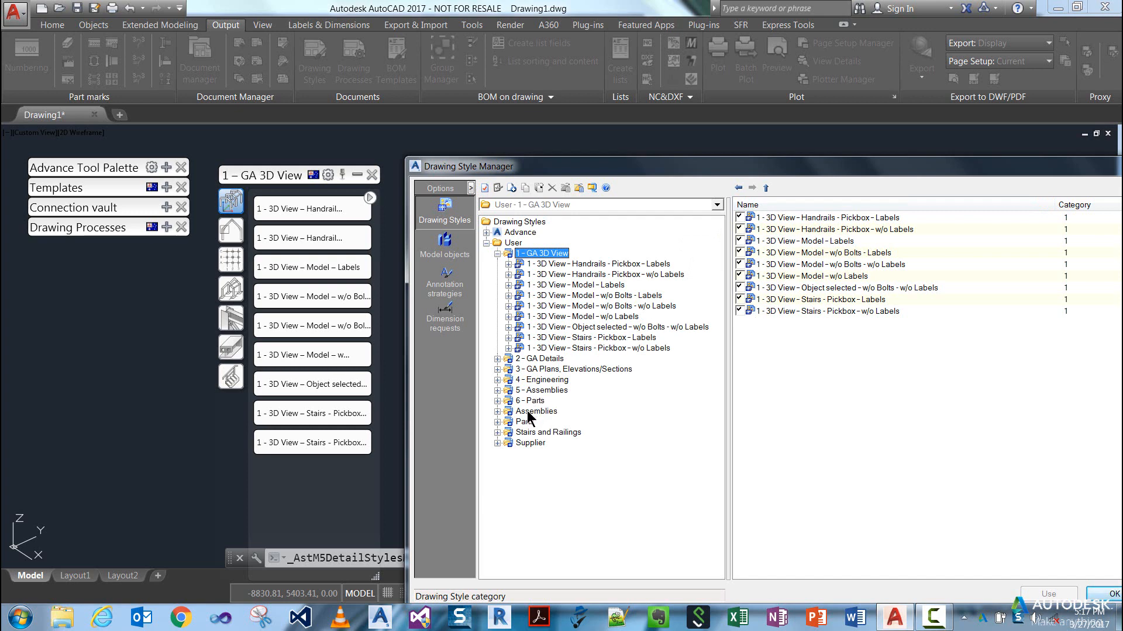
left_click(535, 412)
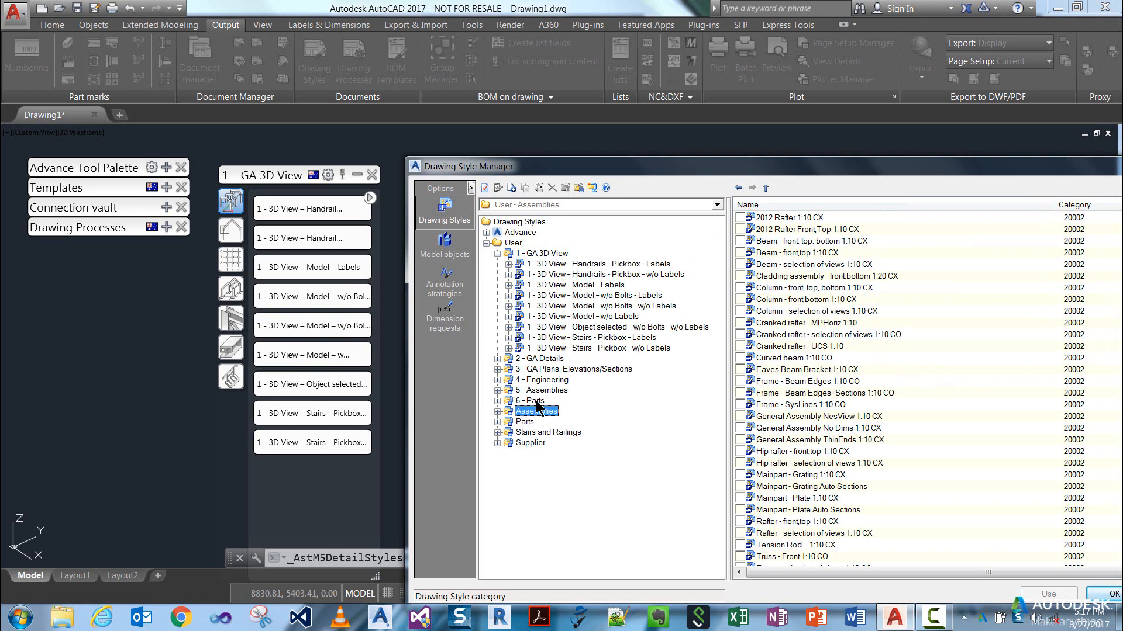
Step: Browse the User categories 2 - GA Details, 4 - Engineering, Assemblies, then list the Parts styles (category 20003)
left_click(542, 253)
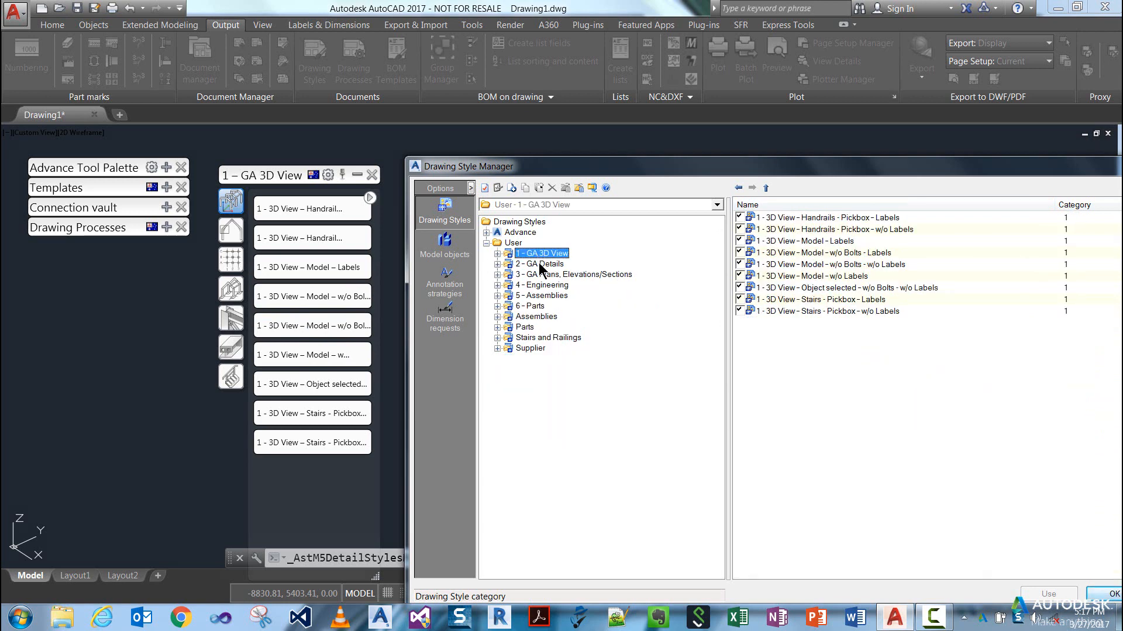
left_click(539, 265)
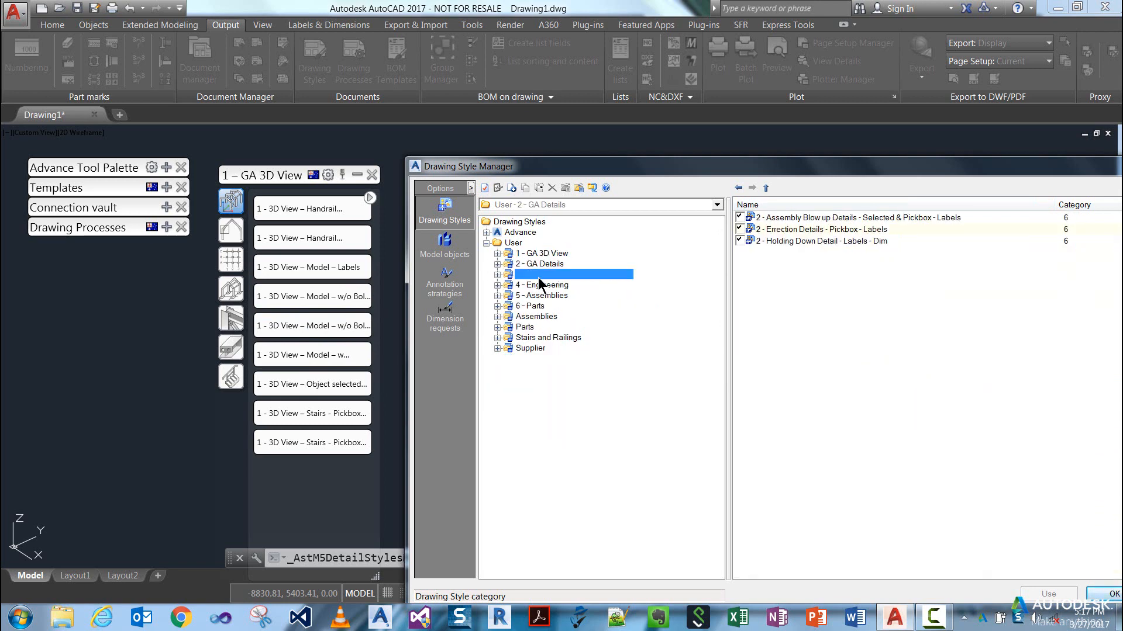
left_click(542, 285)
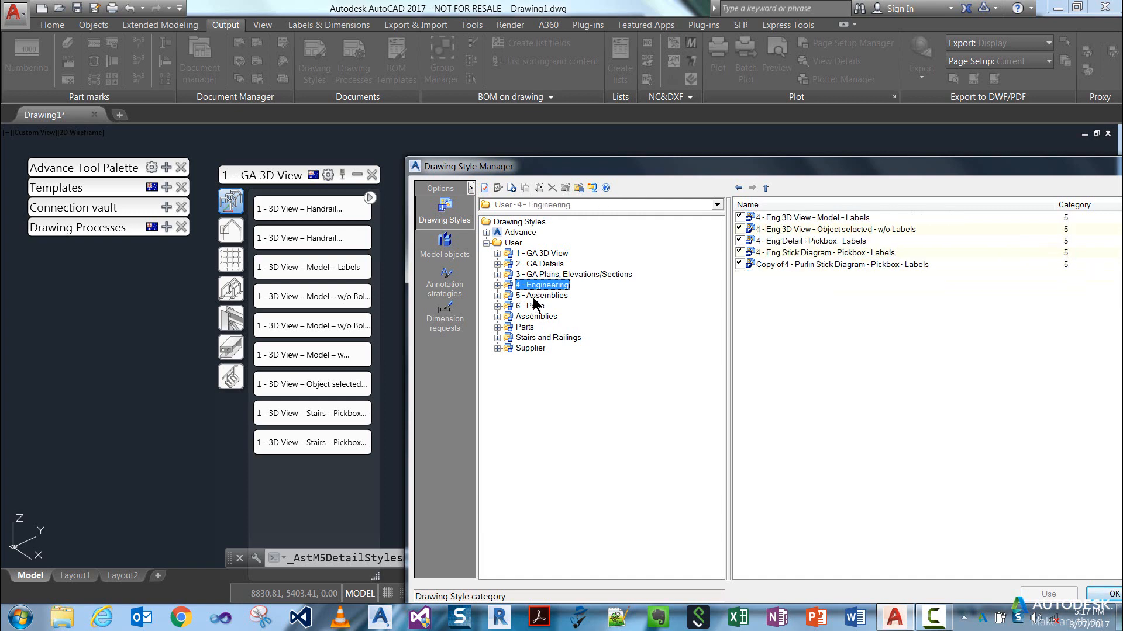
left_click(536, 316)
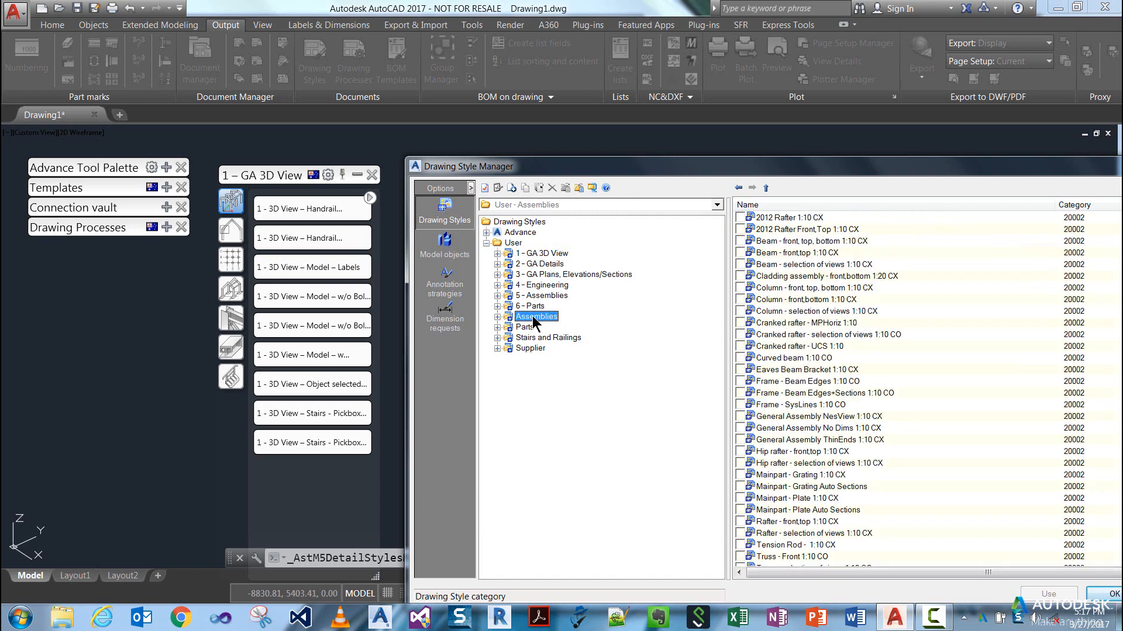
mouse_move(884, 454)
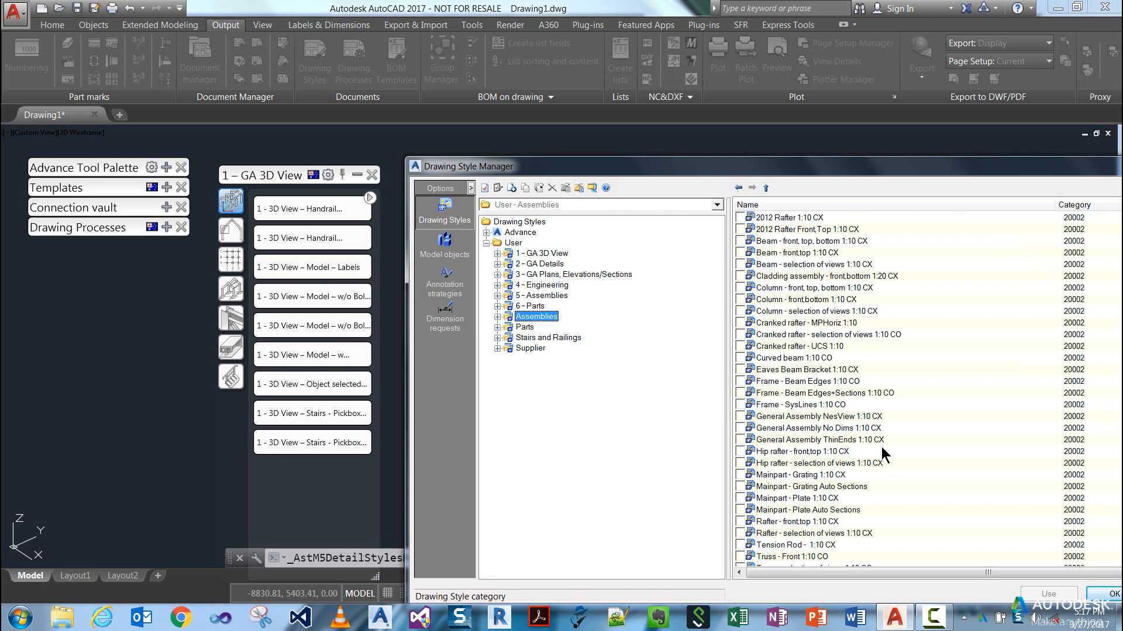
left_click(524, 328)
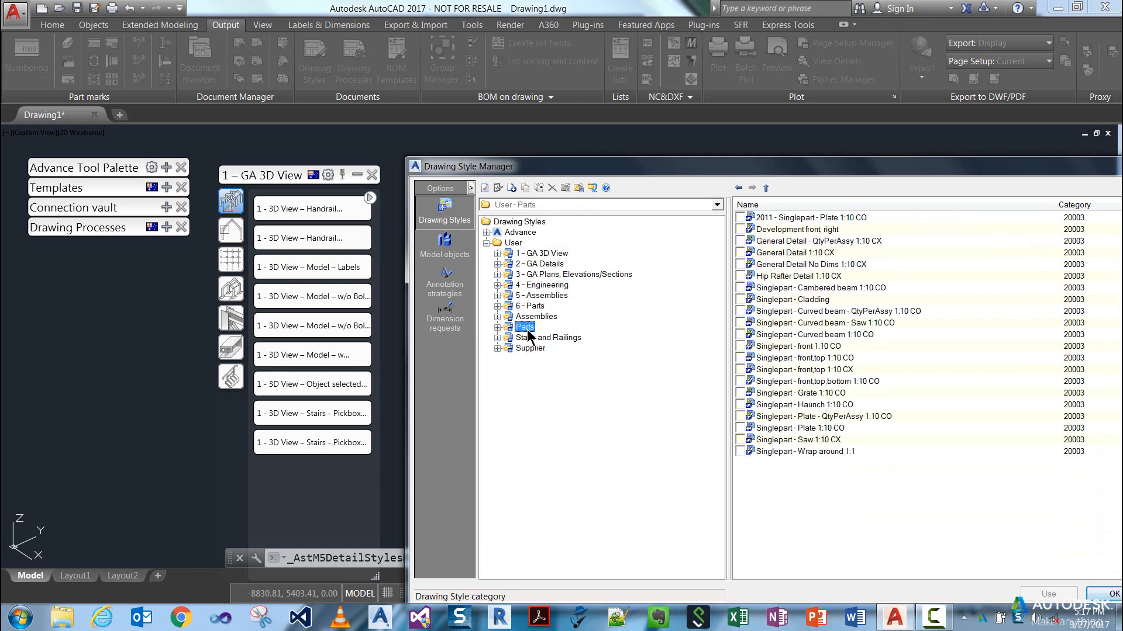
mouse_move(499, 340)
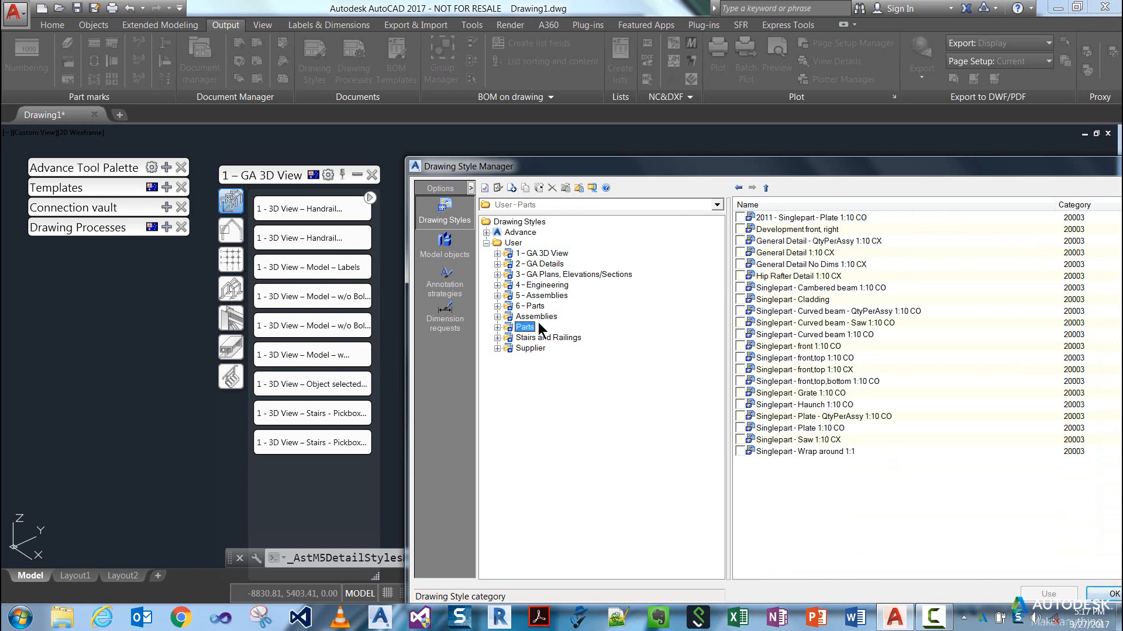
mouse_move(750, 347)
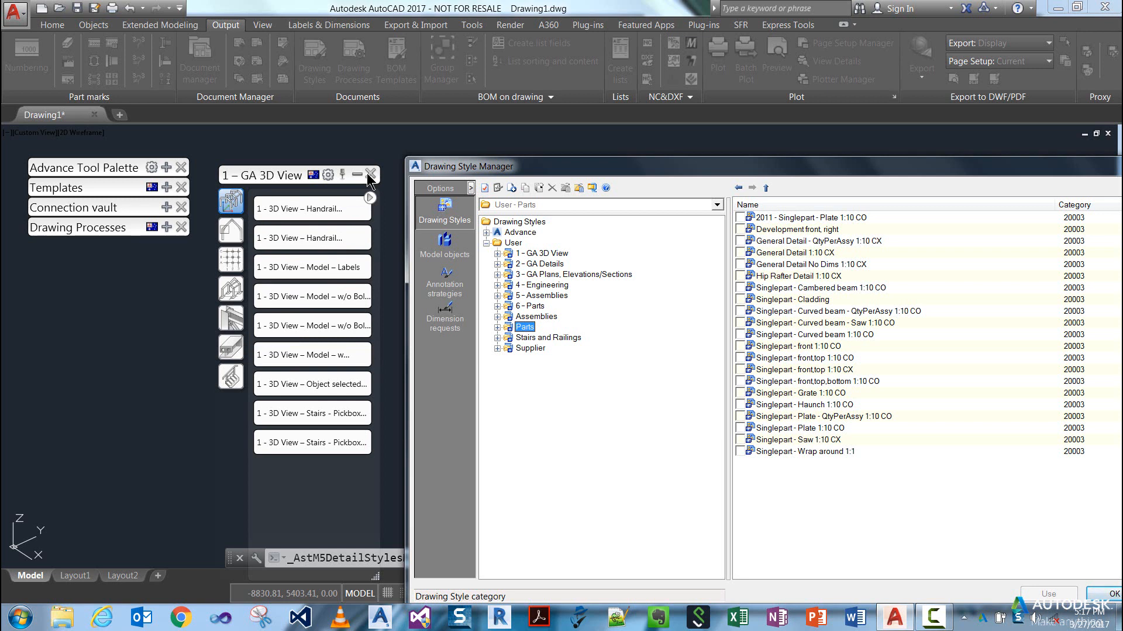
mouse_move(243, 256)
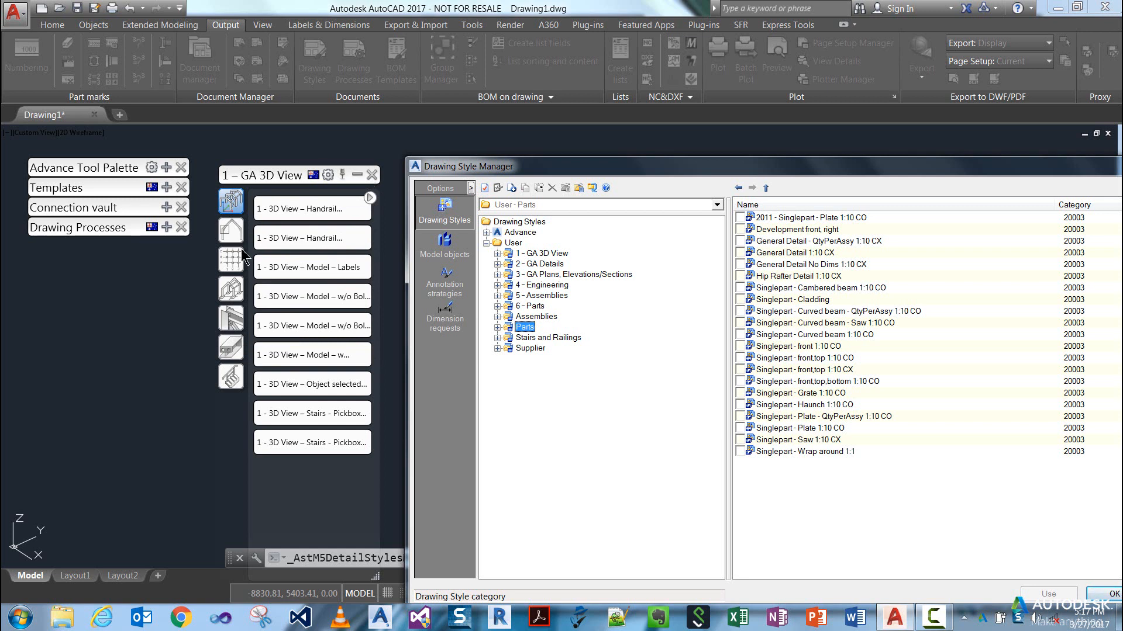
mouse_move(302, 402)
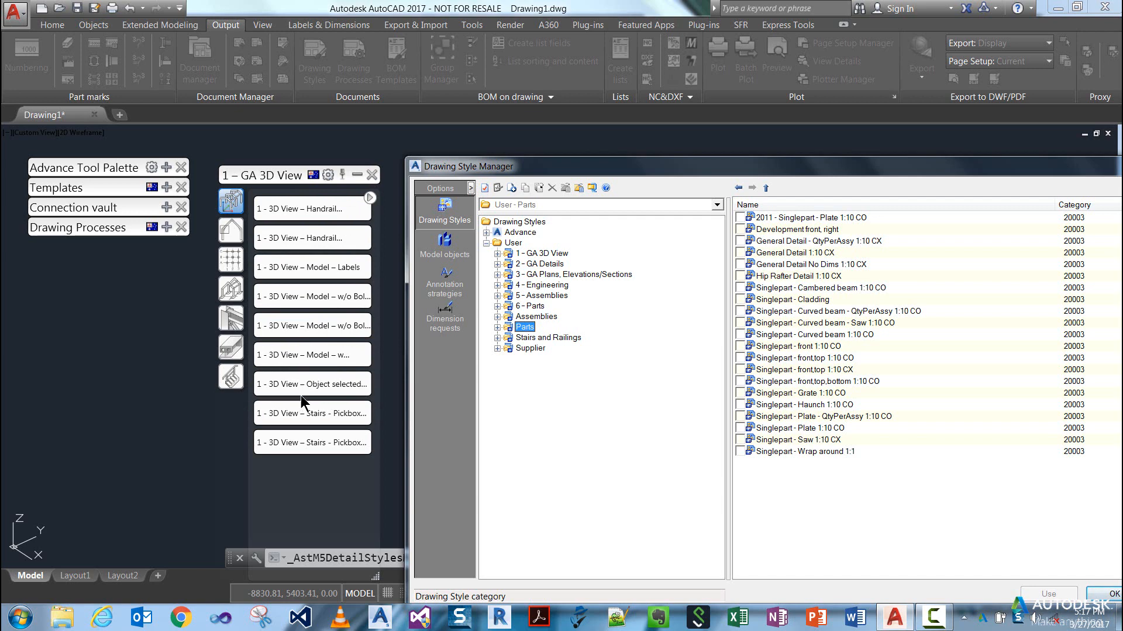
mouse_move(695, 317)
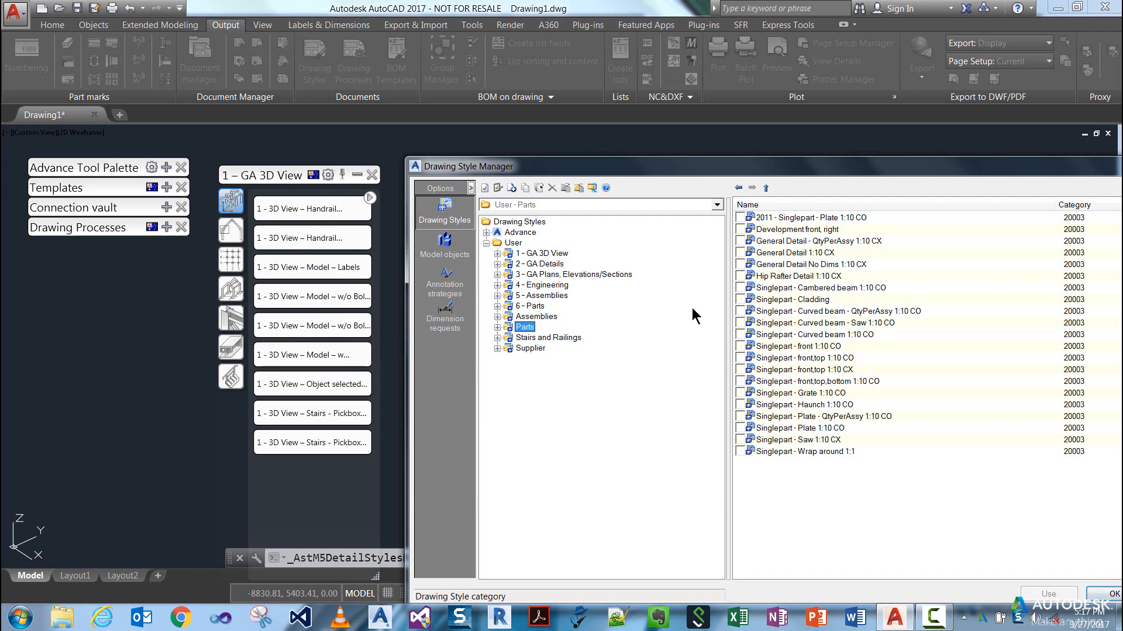
mouse_move(522, 250)
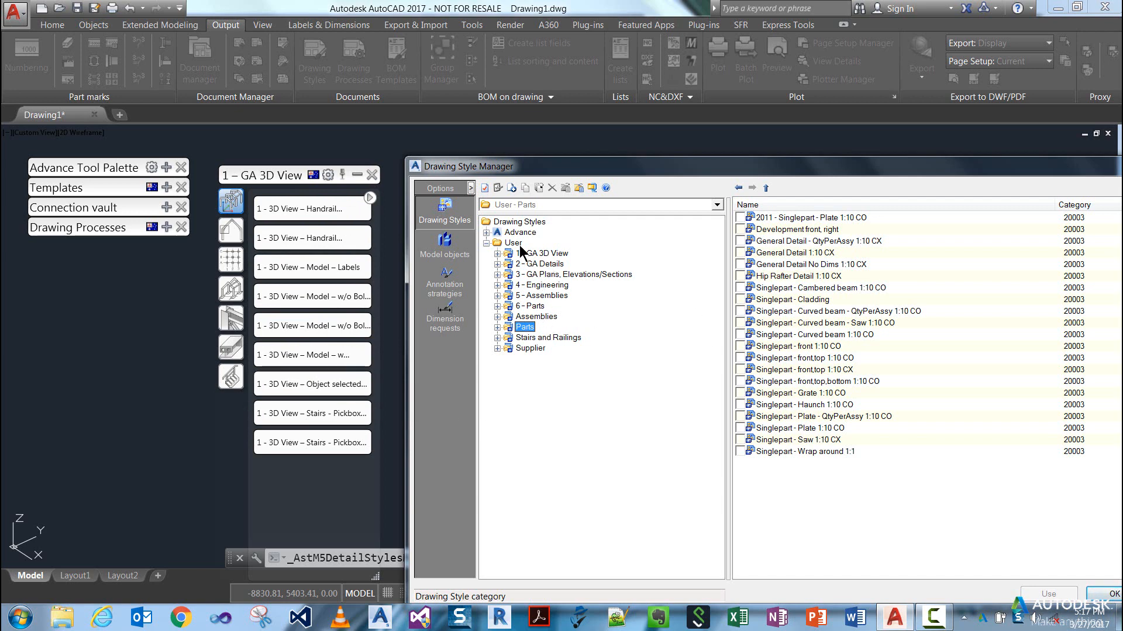
Step: Check the User node's context menu, then list the nine 1 - GA 3D View styles again
right_click(513, 243)
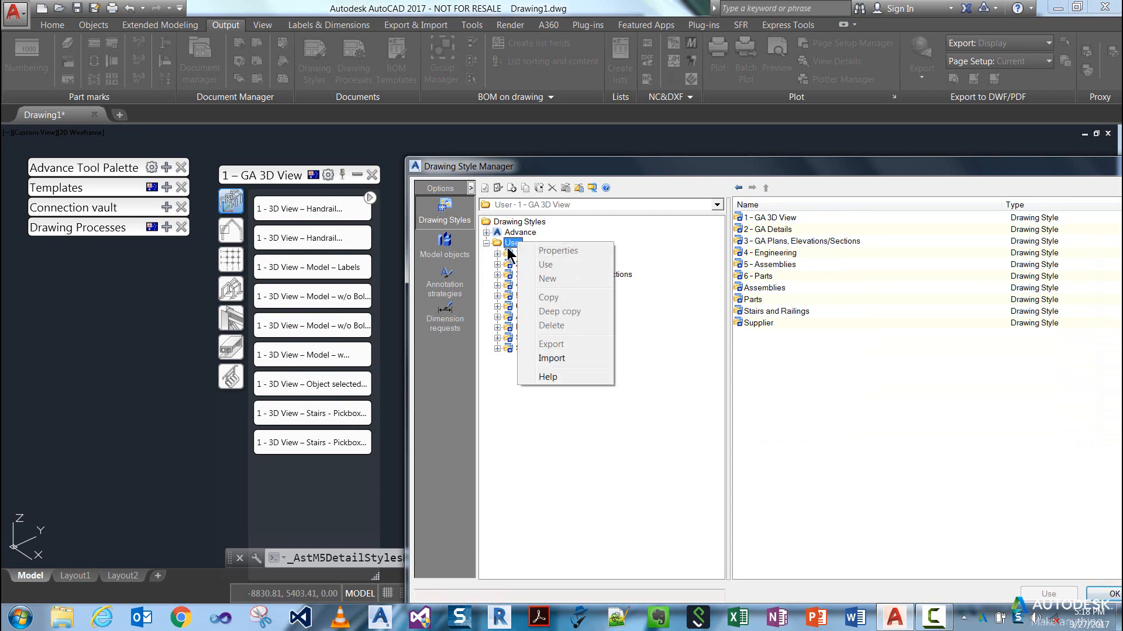
left_click(543, 253)
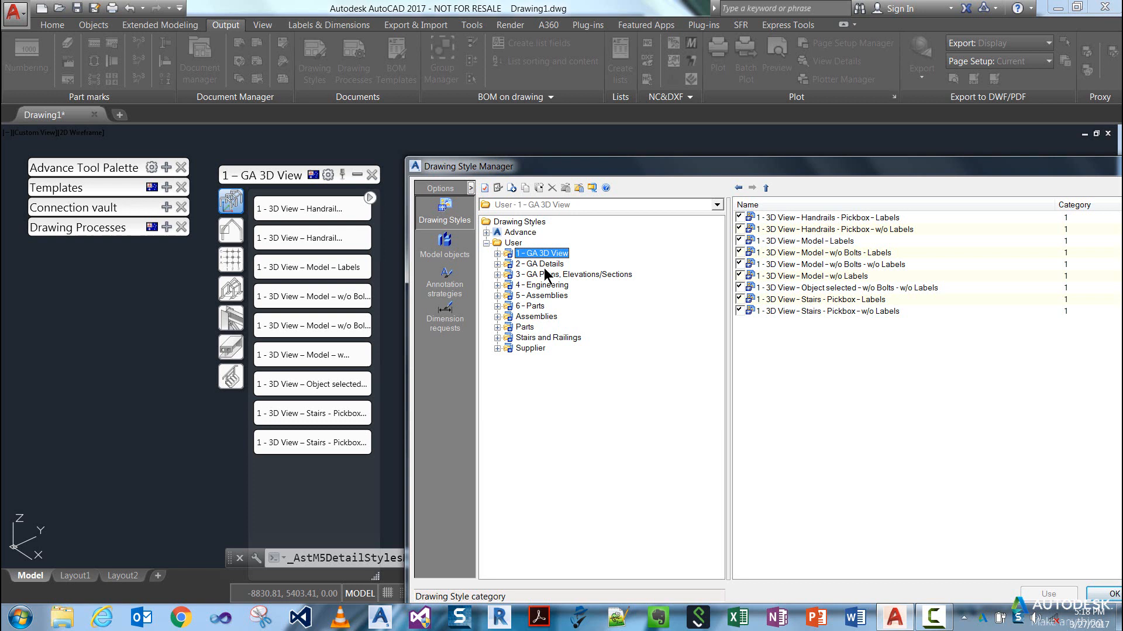
mouse_move(484, 189)
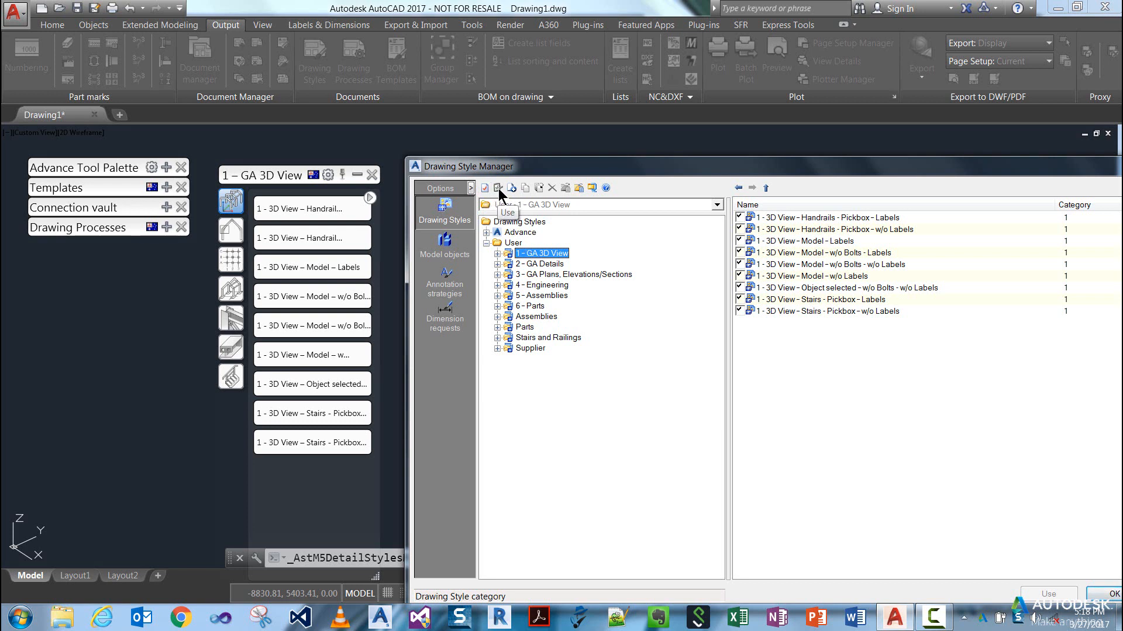
mouse_move(512, 193)
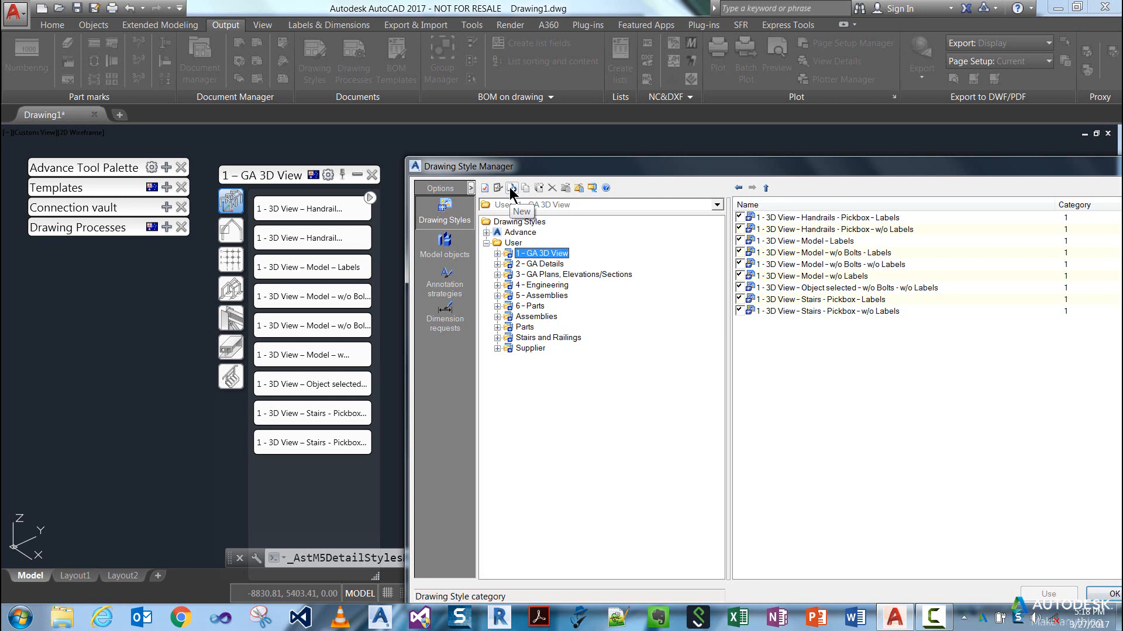
Step: Create a new empty user drawing-style category named 'ABC_GA Drawings'
left_click(511, 187)
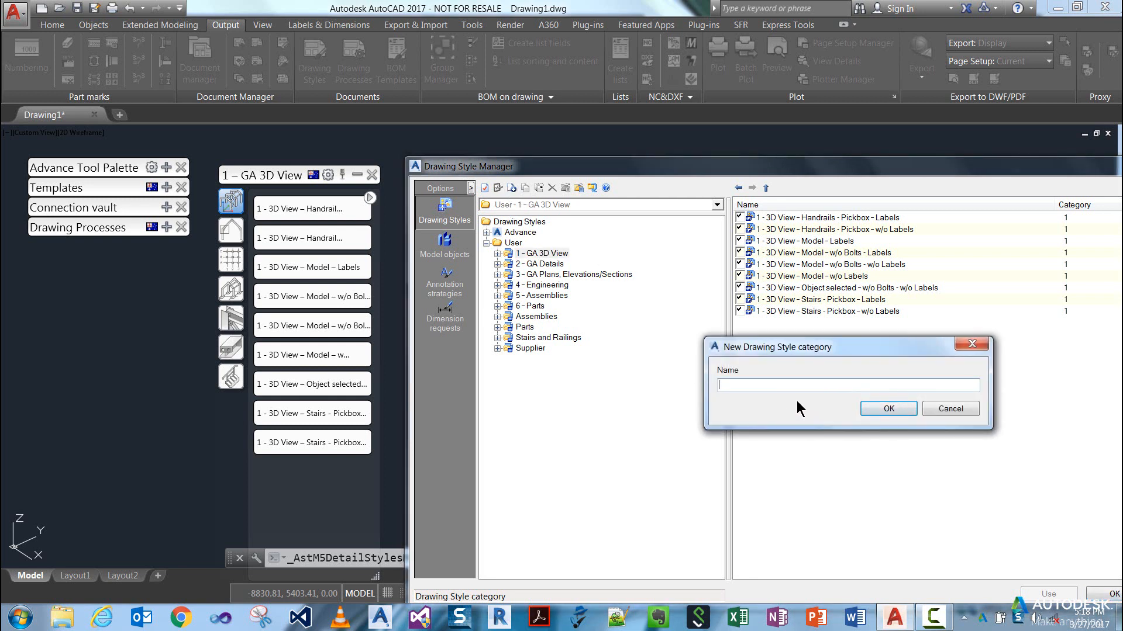
type("ABC_")
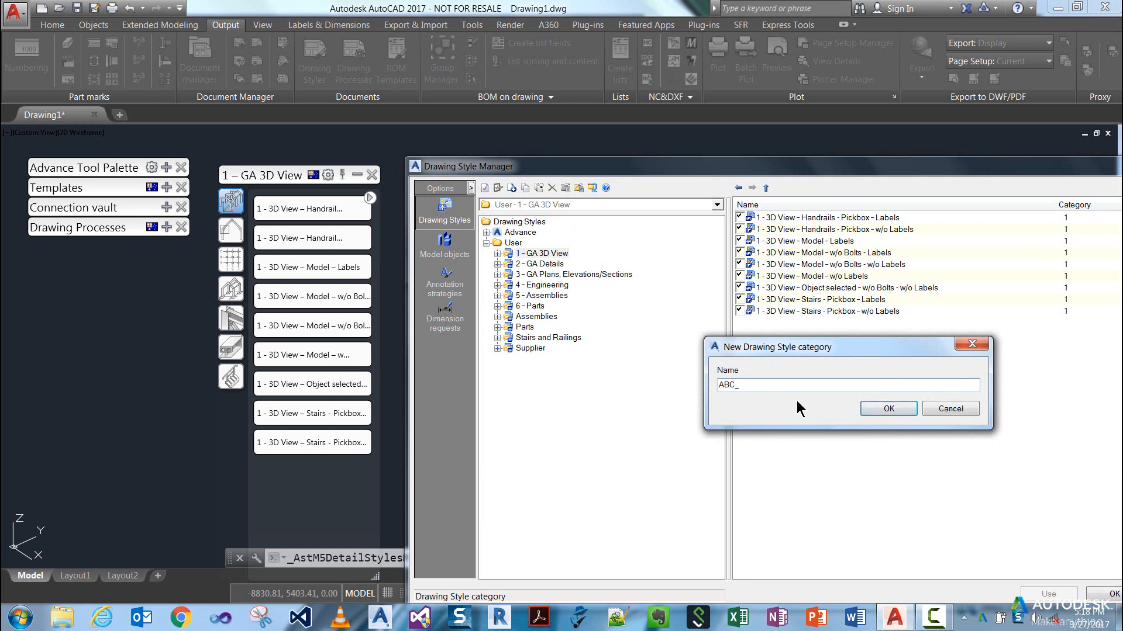
type("Assembl")
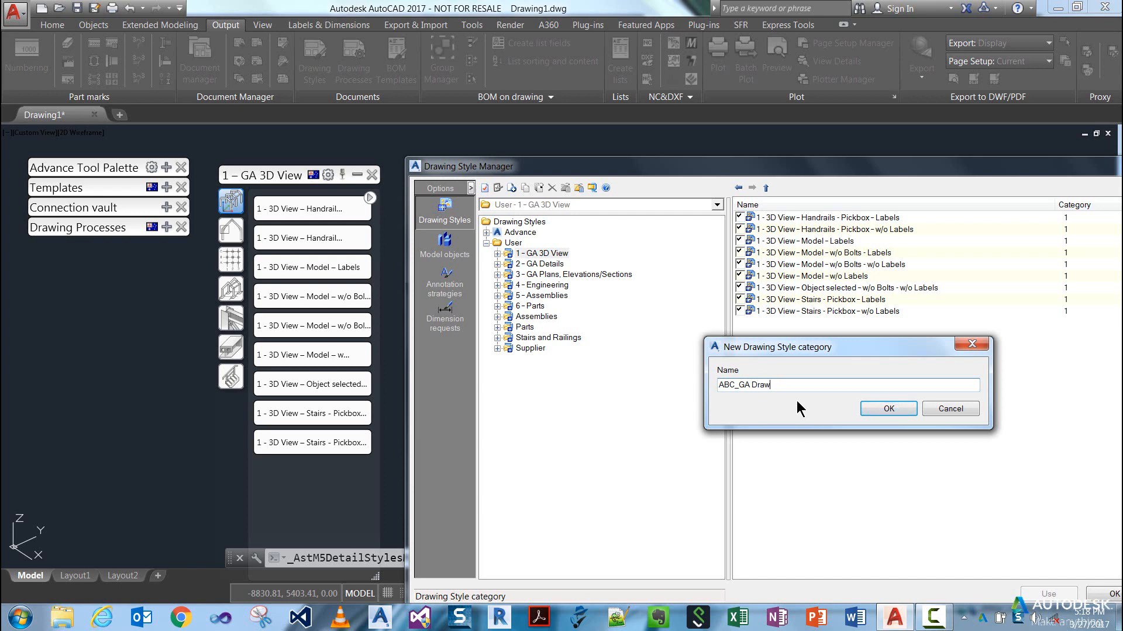
left_click(888, 409)
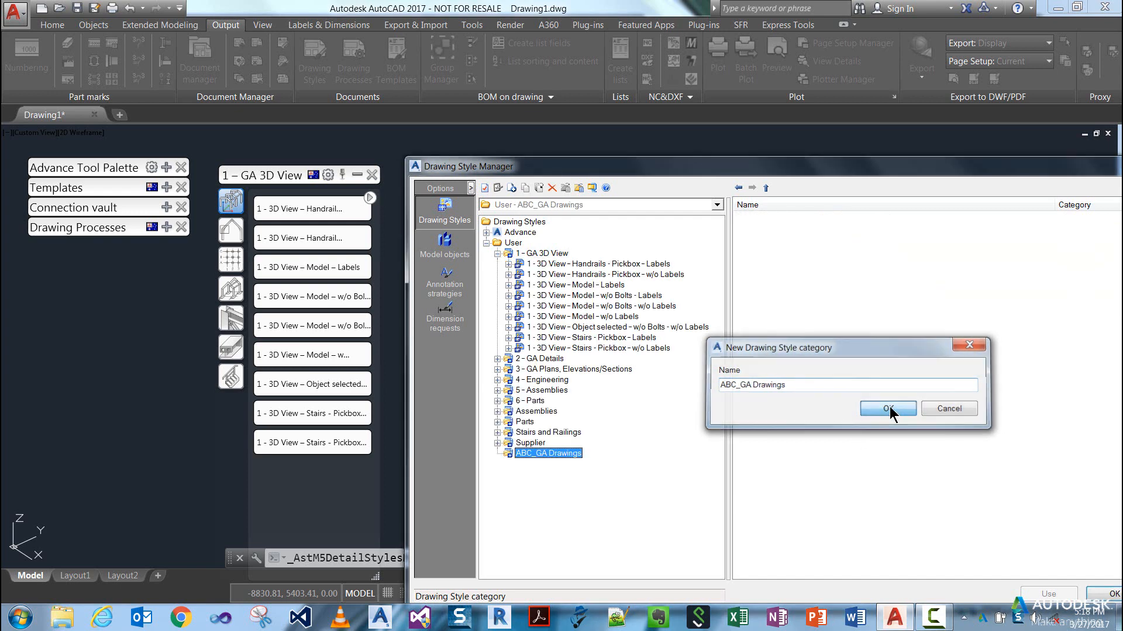
left_click(889, 409)
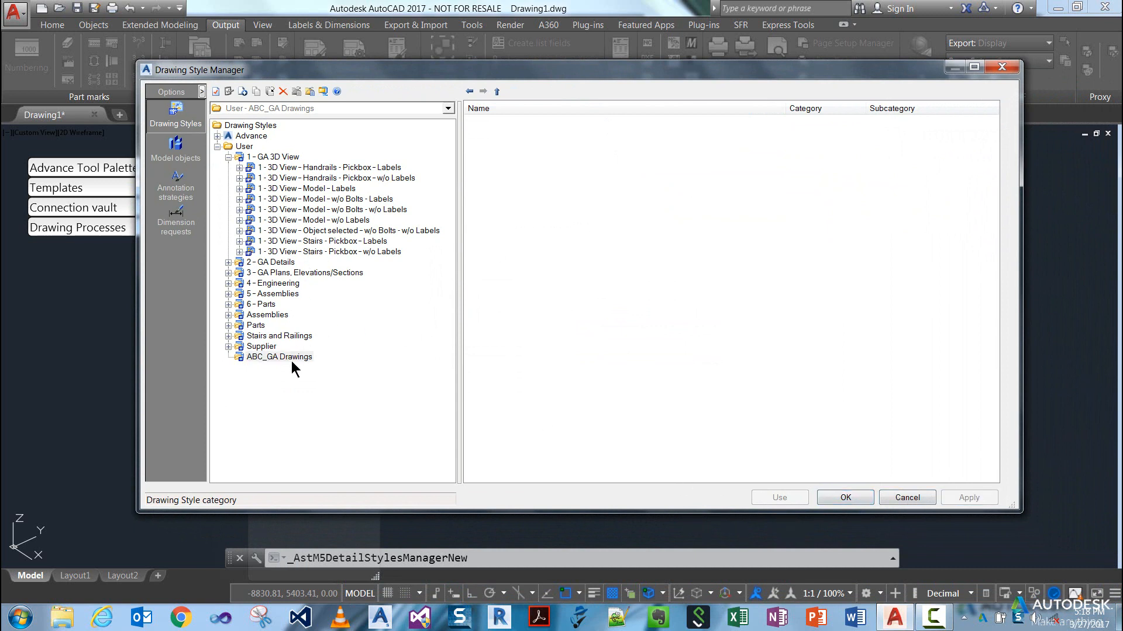
mouse_move(271, 364)
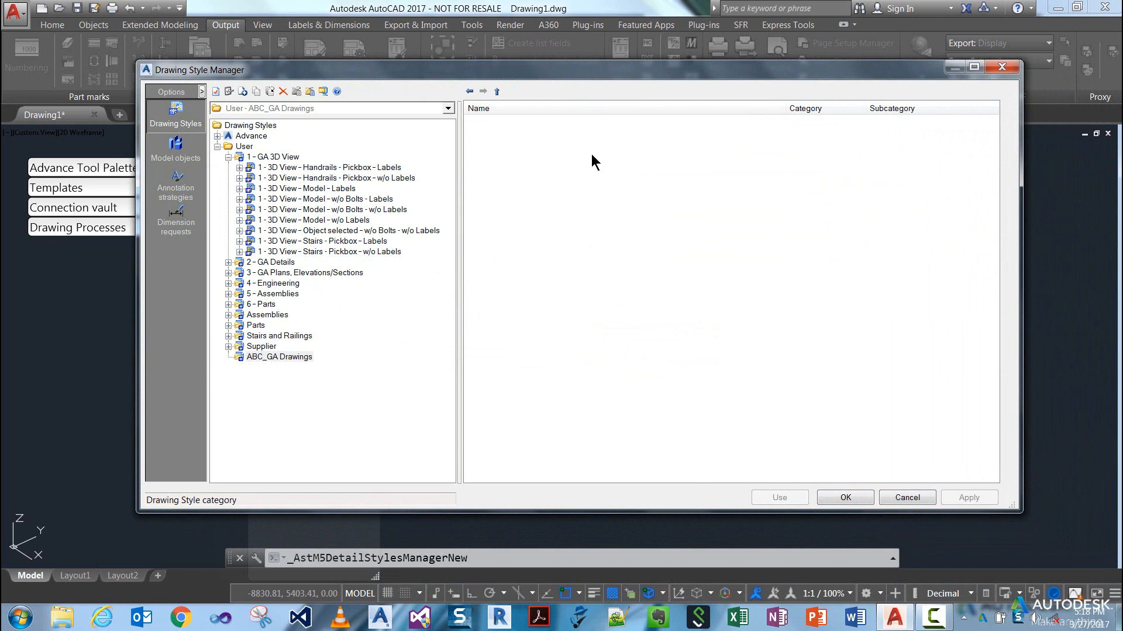
mouse_move(528, 132)
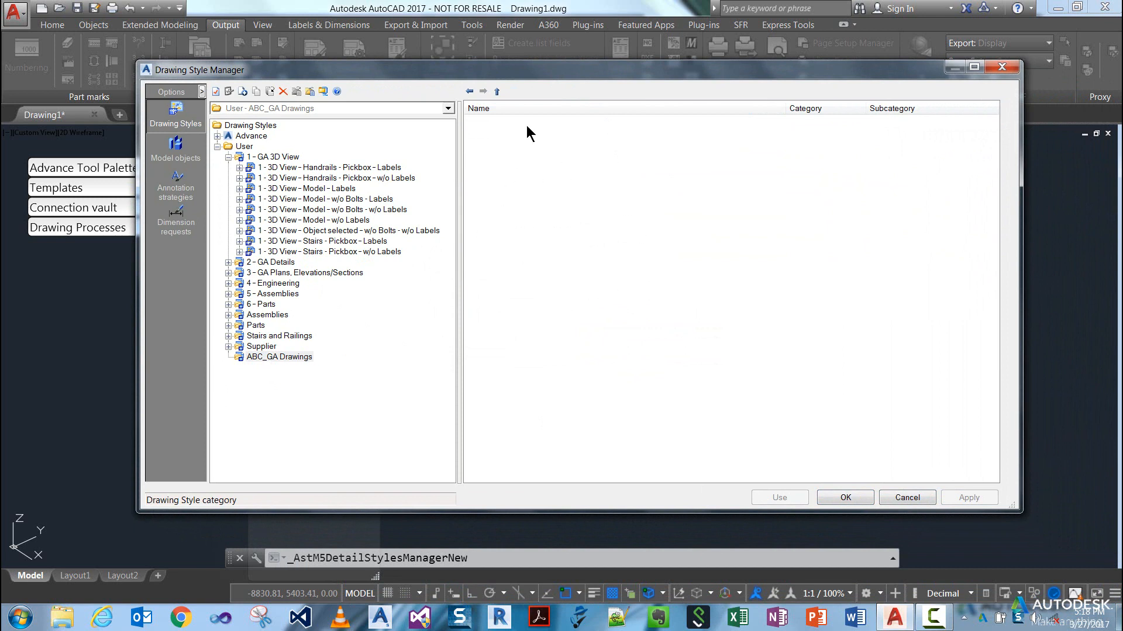
mouse_move(296, 357)
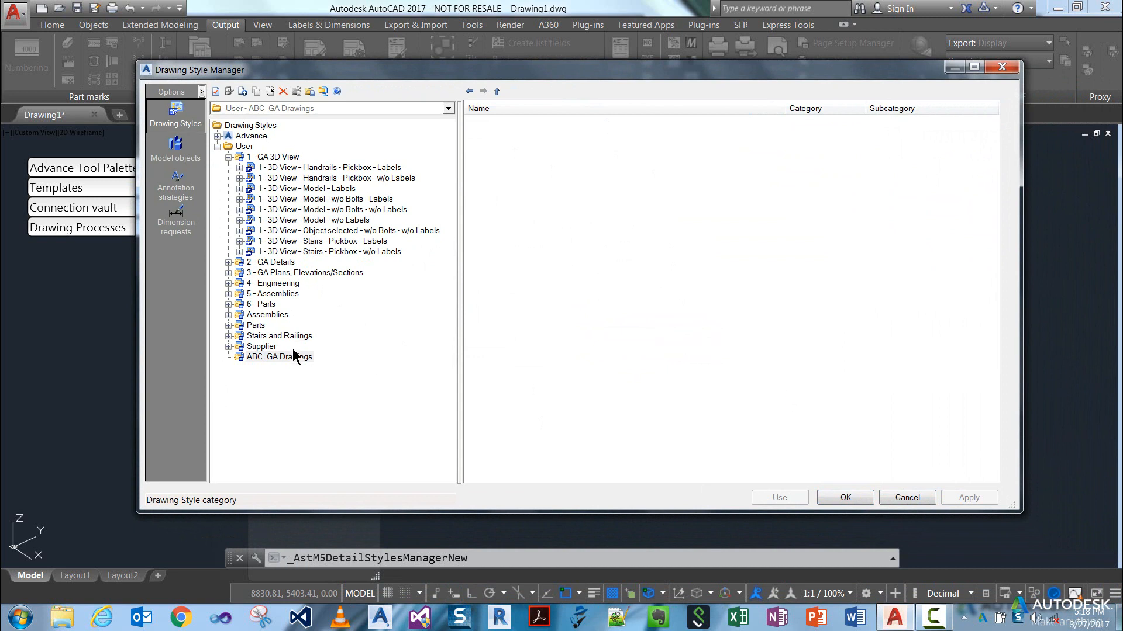
mouse_move(562, 290)
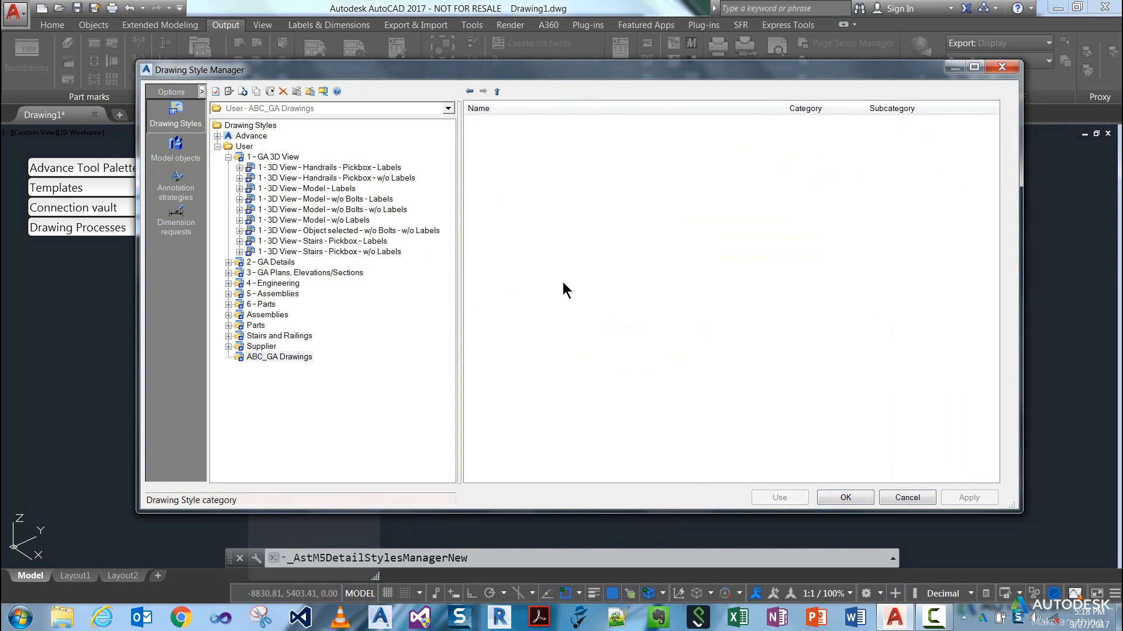
mouse_move(355, 374)
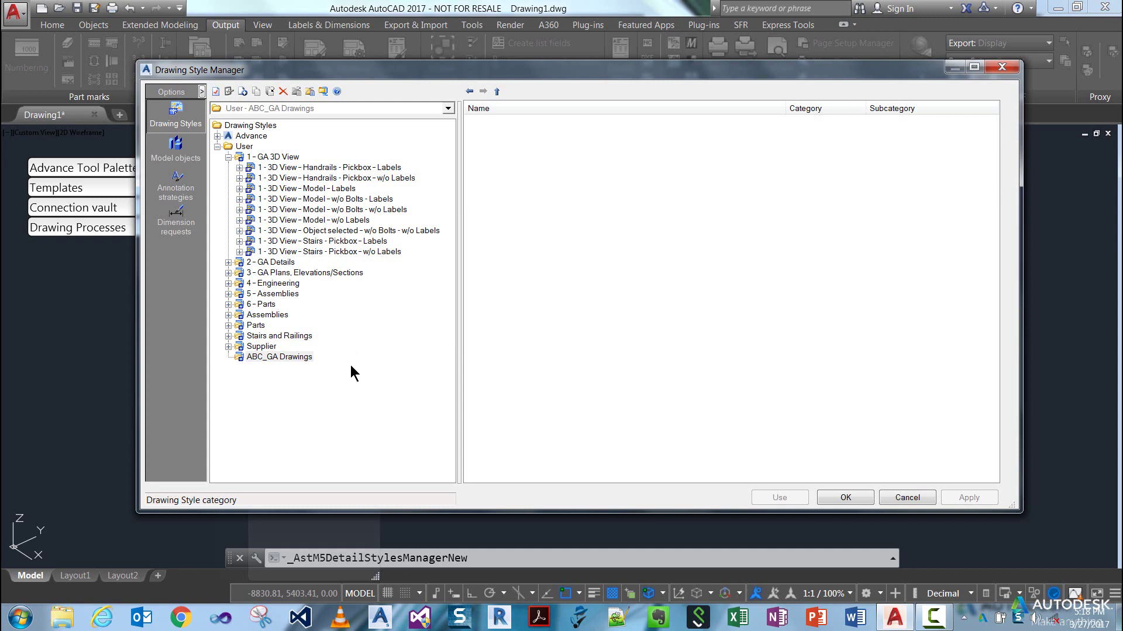
mouse_move(363, 365)
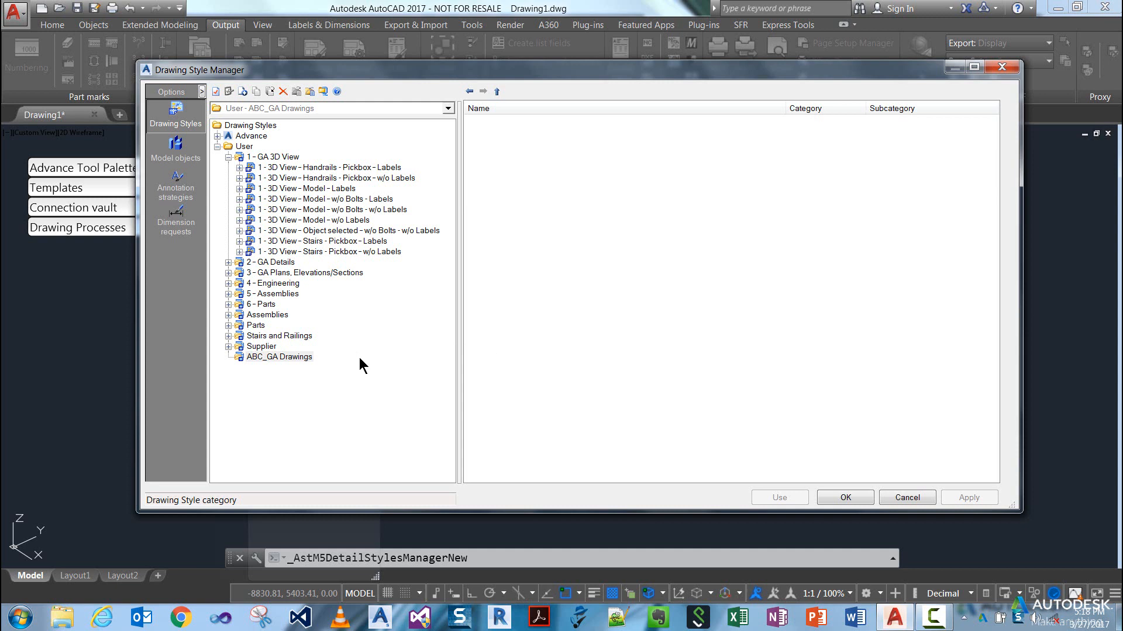
mouse_move(739, 421)
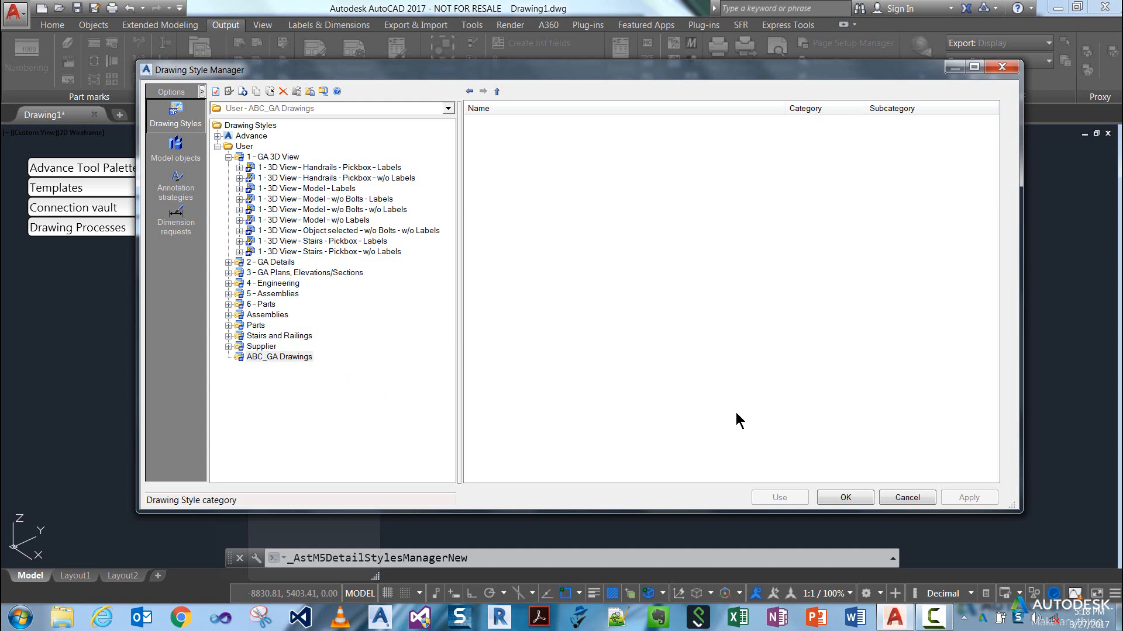